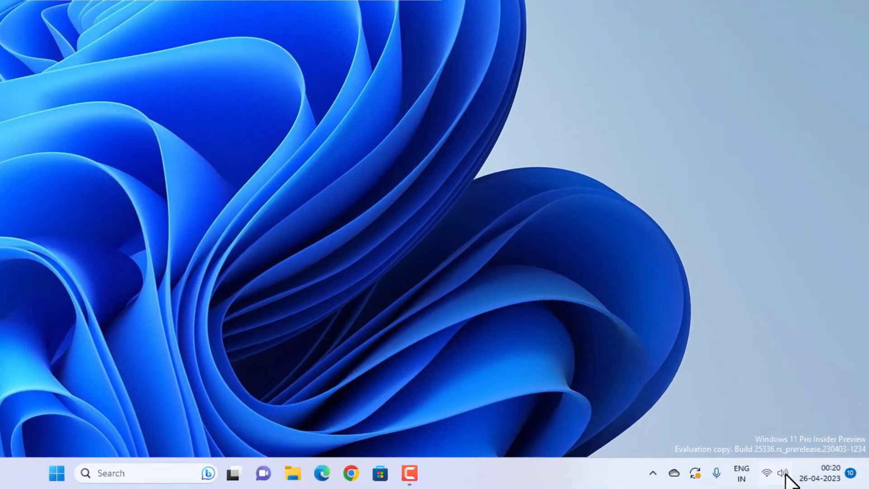
Check quick settings' output device list, then launch Settings and scroll to Volume mixer
left_click(777, 472)
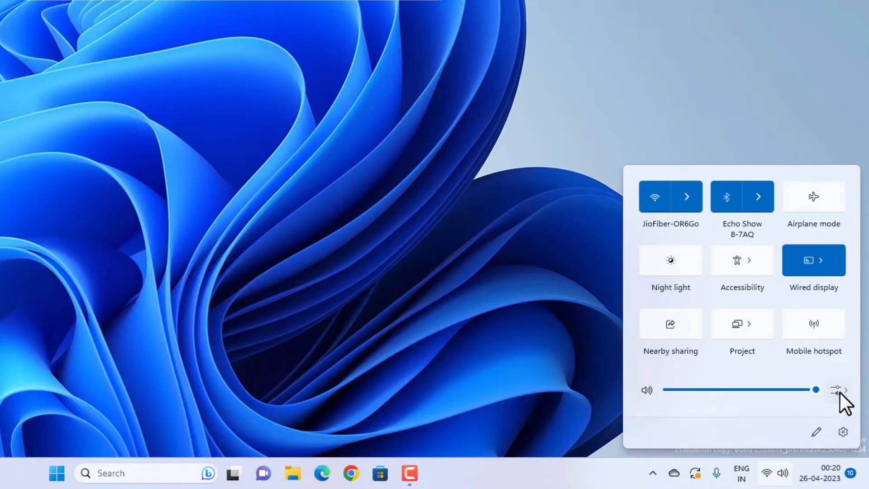
left_click(838, 389)
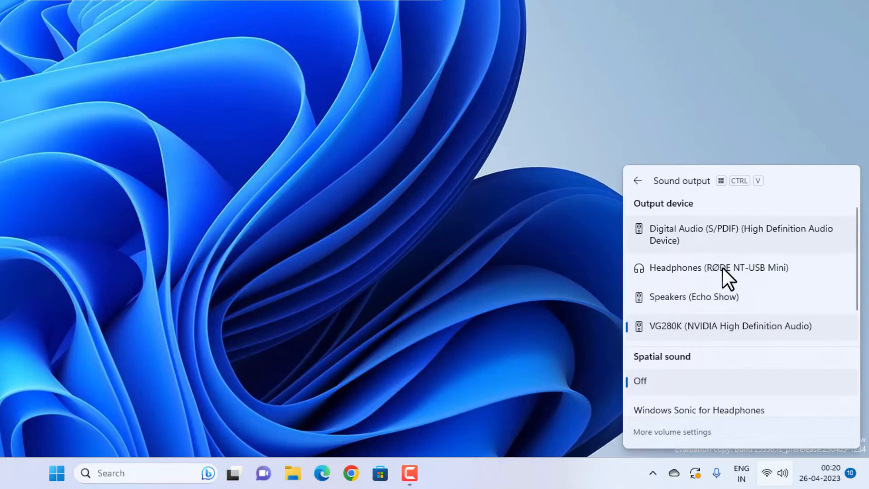
mouse_move(730, 363)
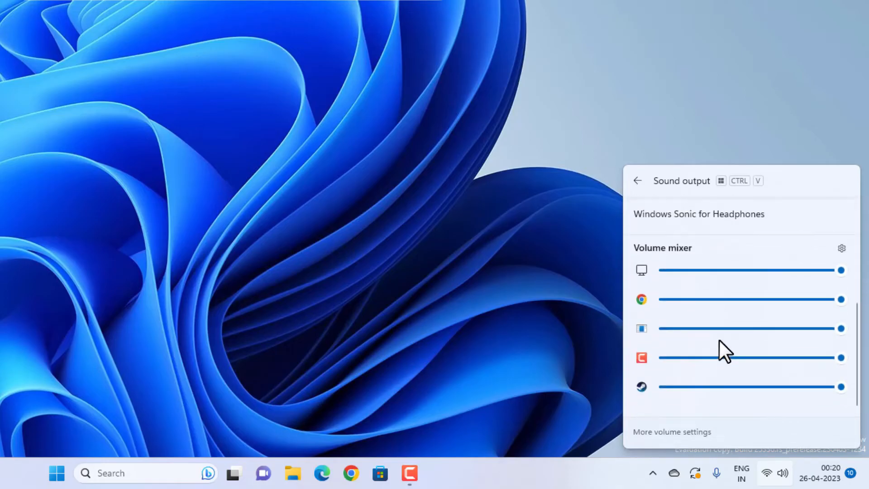
mouse_move(786, 391)
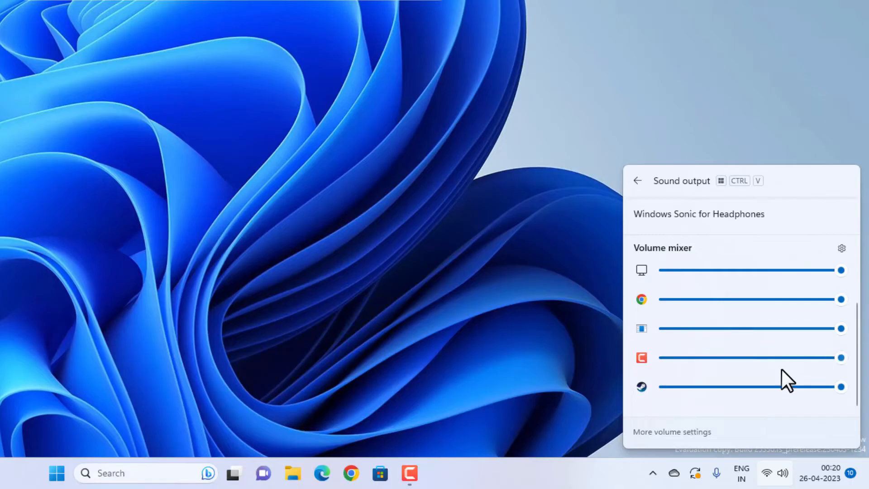
mouse_move(752, 393)
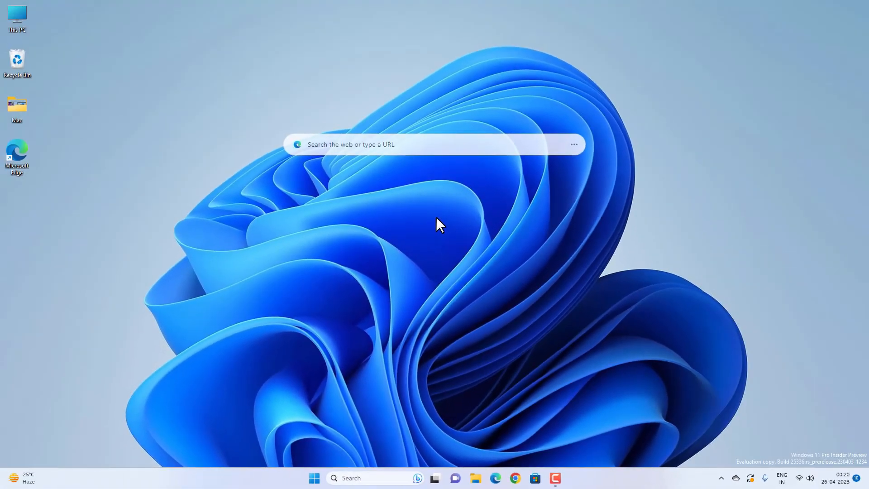
left_click(314, 478)
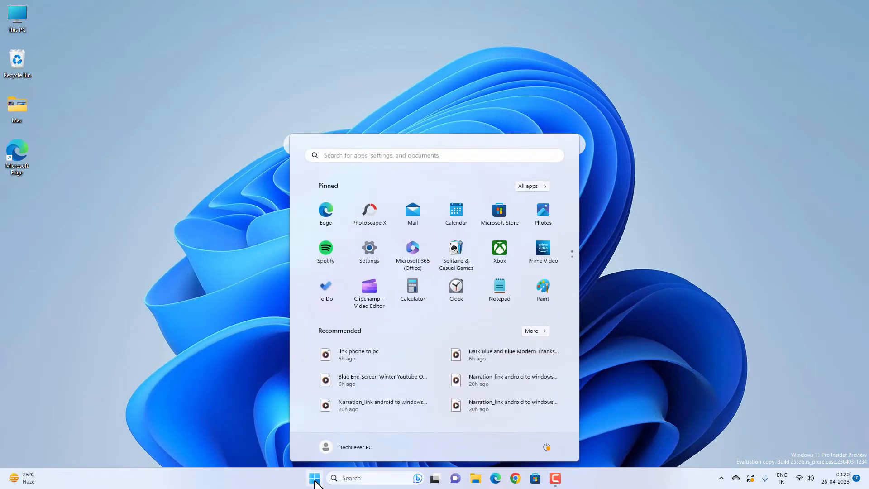
left_click(368, 247)
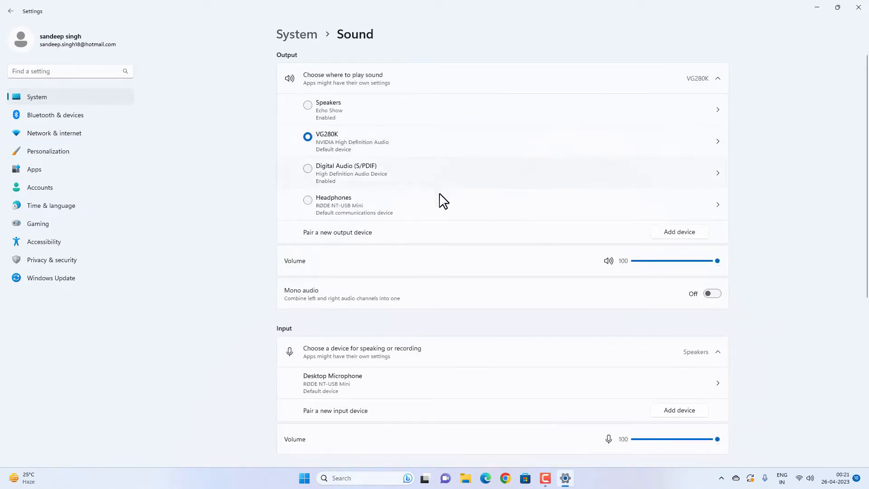
scroll("down", 3)
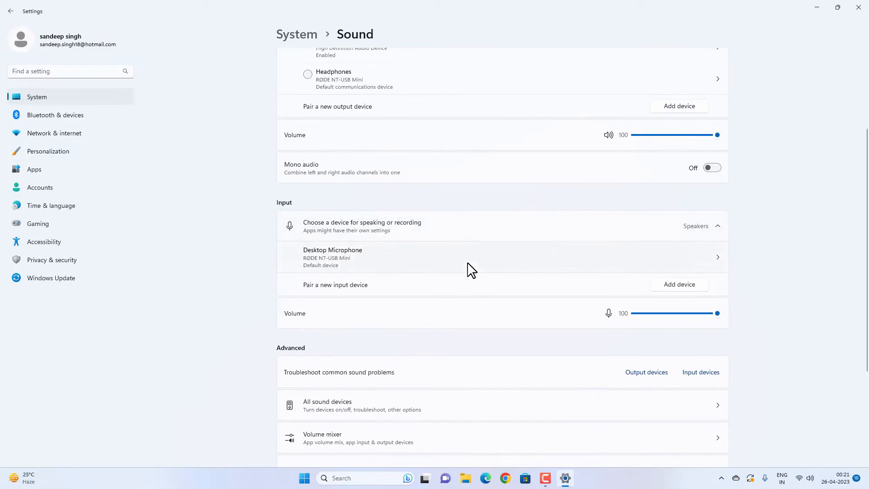
scroll("down", 3)
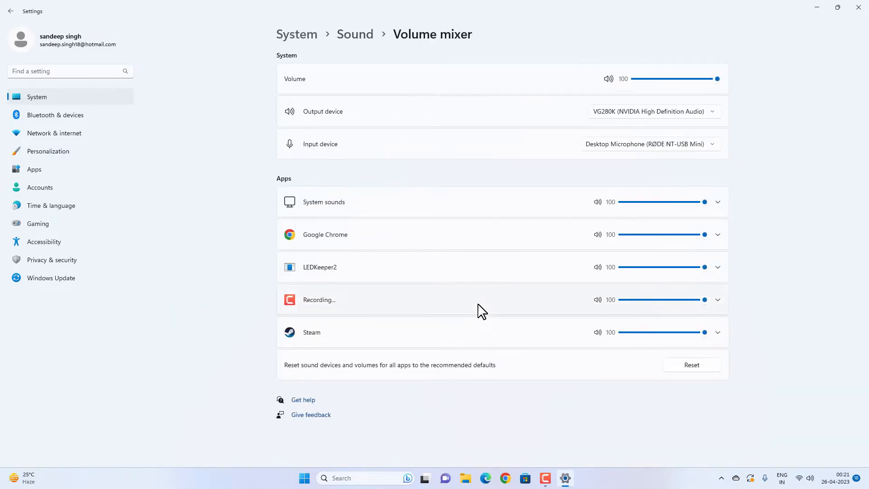
mouse_move(520, 370)
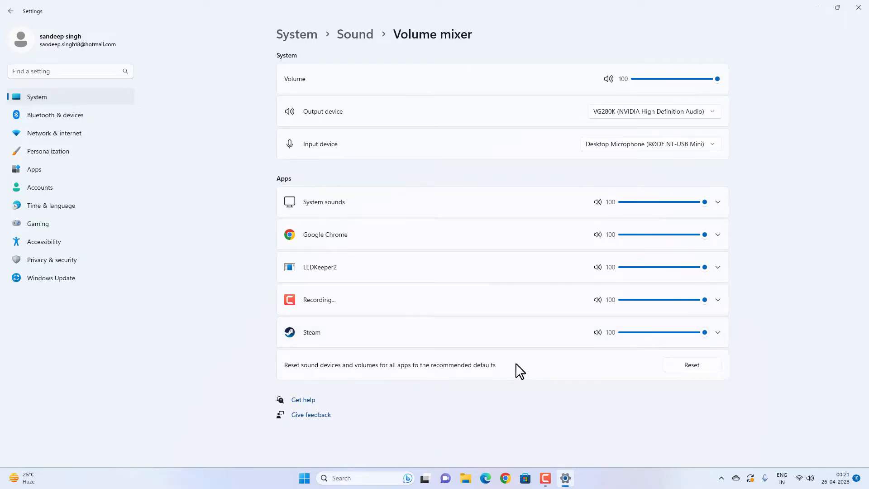
Reset sound devices and volumes for all apps to the recommended defaults
left_click(691, 365)
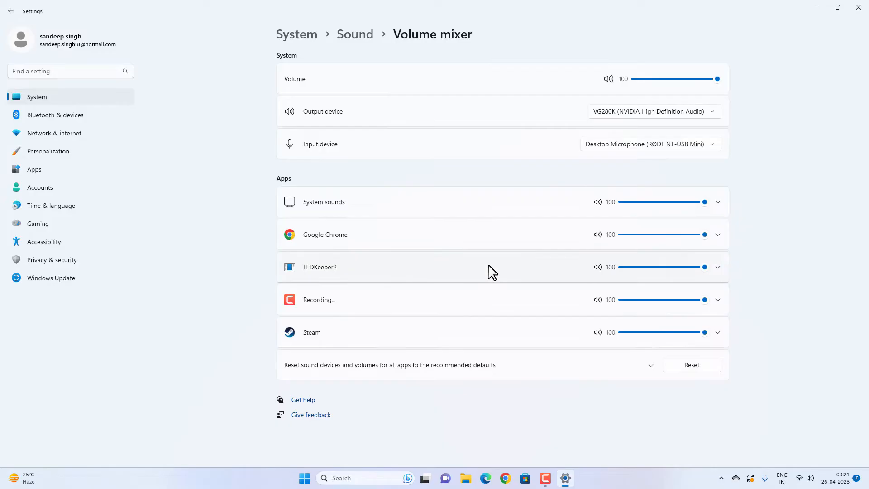
mouse_move(500, 291)
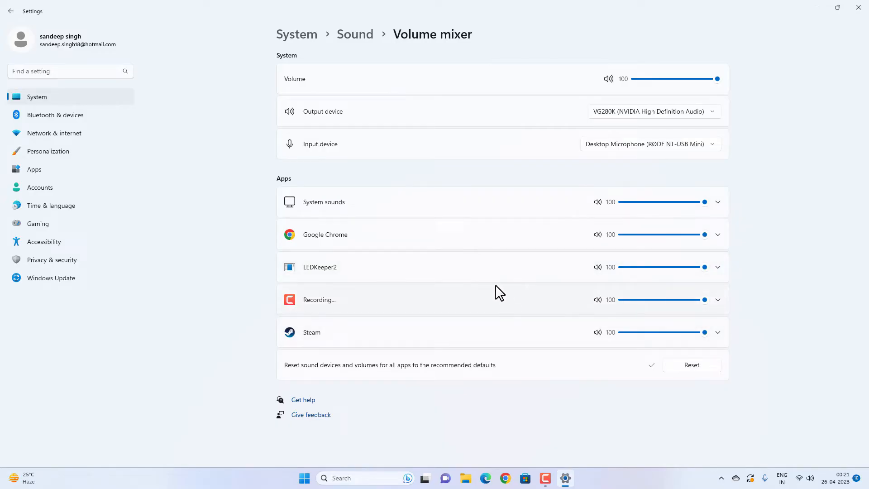
mouse_move(482, 251)
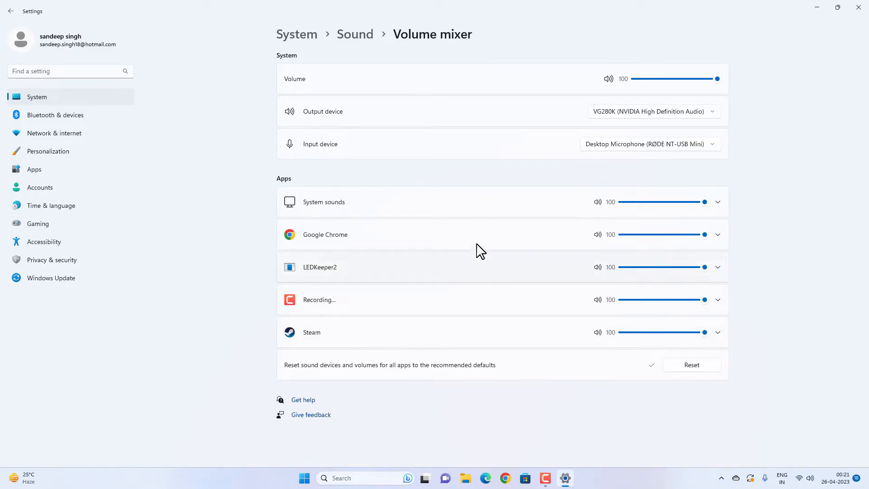
Return to the main Sound page and scroll down to the Advanced section
left_click(355, 34)
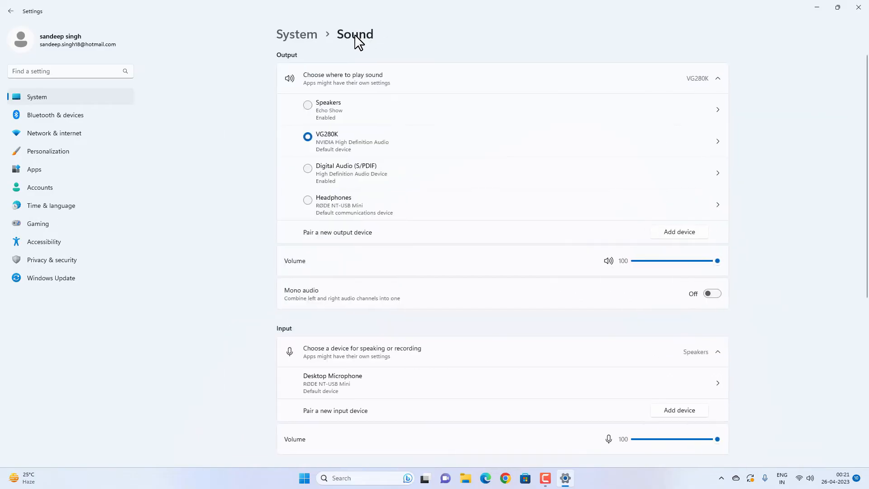
mouse_move(487, 201)
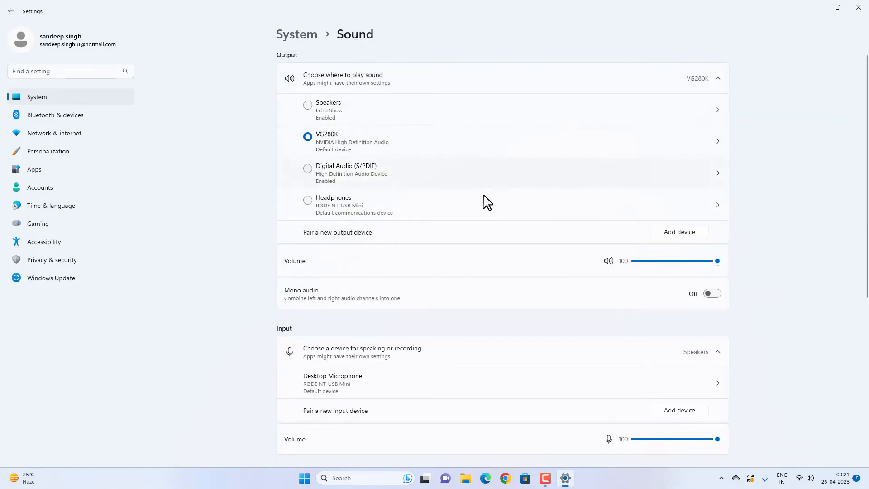
scroll("down", 3)
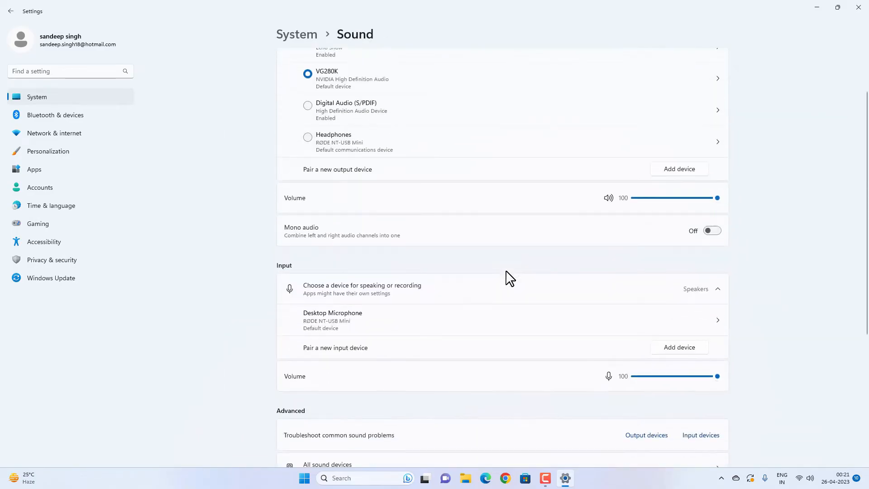
scroll("down", 3)
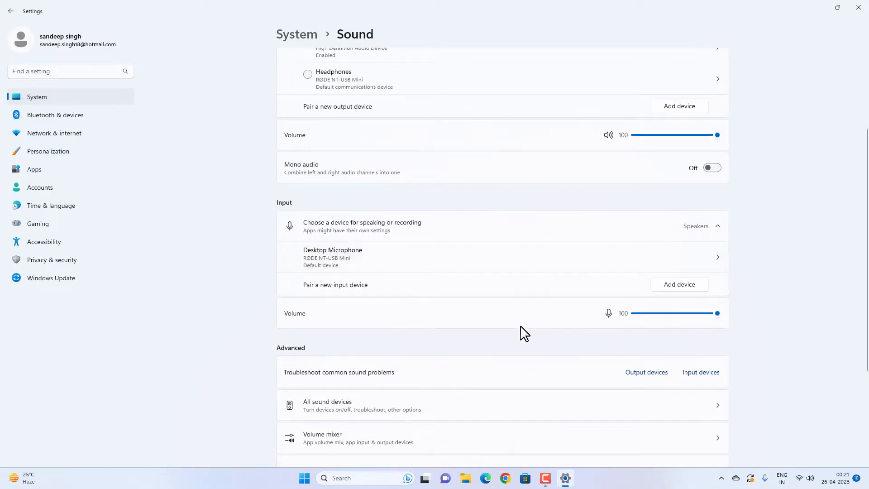
scroll("down", 3)
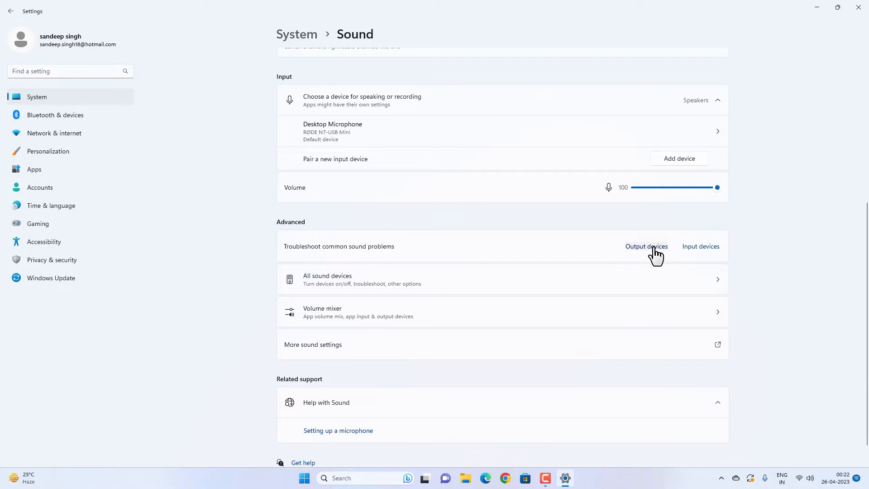
mouse_move(699, 249)
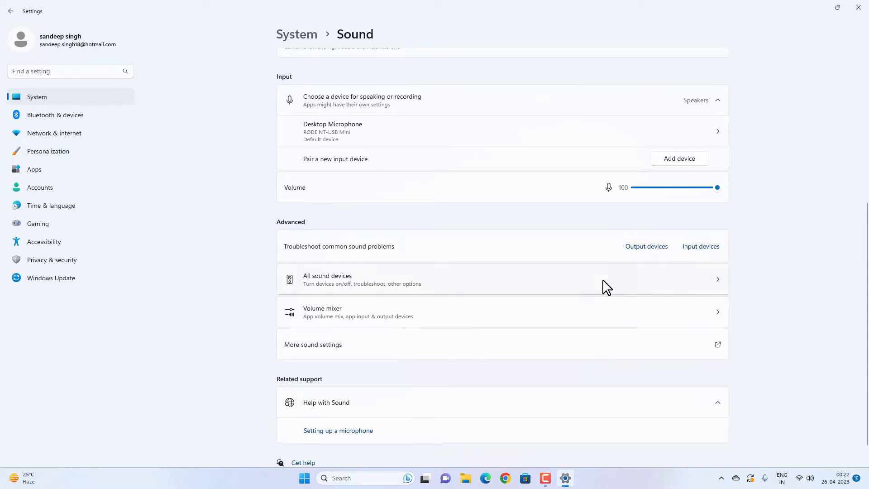
Open the All sound devices list
left_click(344, 279)
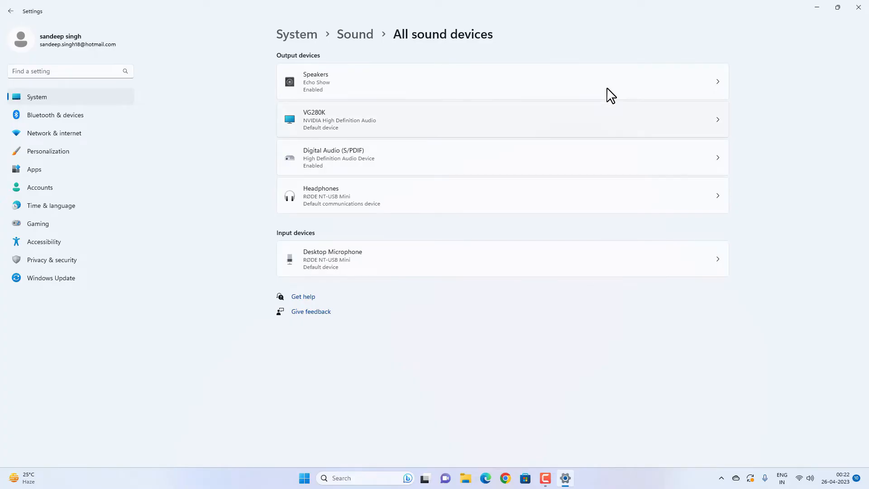
mouse_move(612, 256)
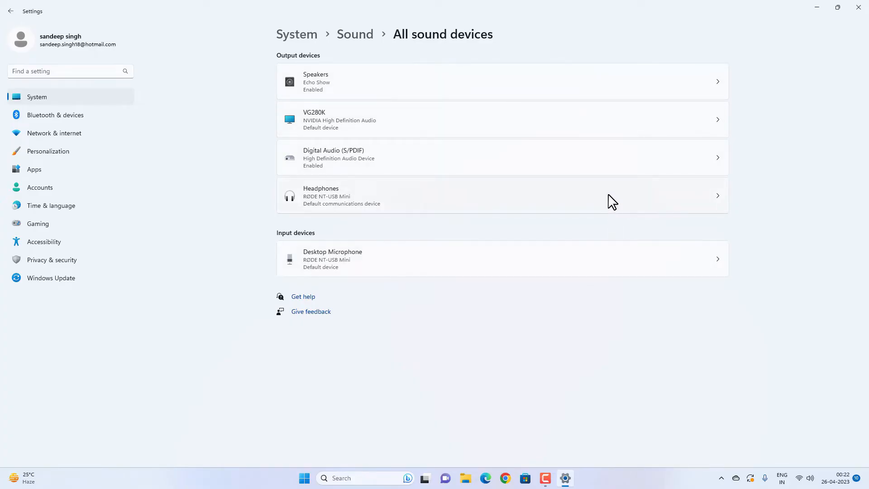
mouse_move(603, 124)
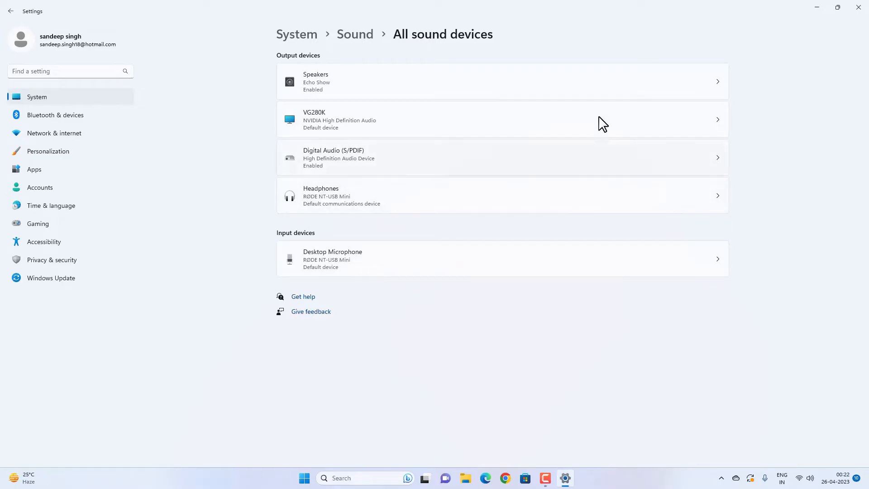
mouse_move(593, 120)
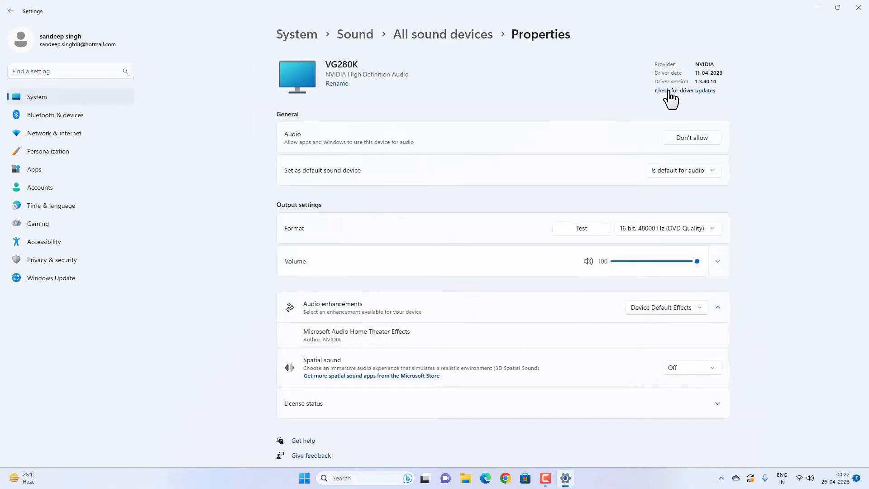
left_click(51, 278)
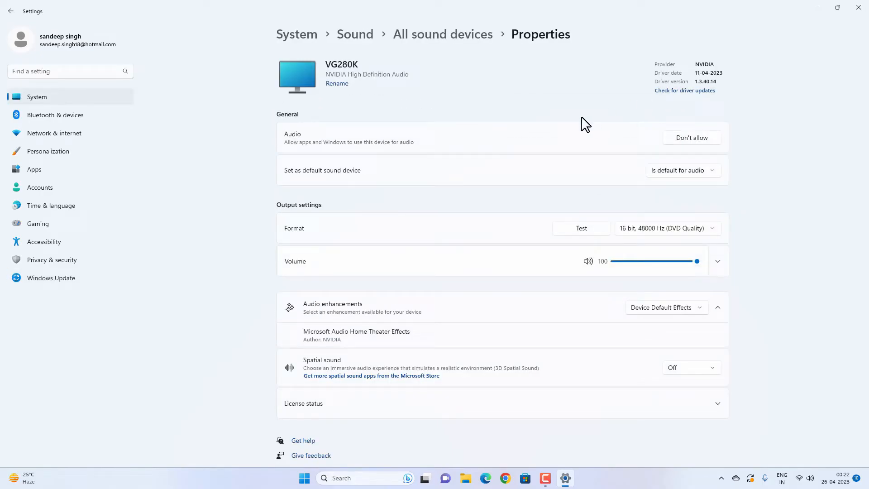
mouse_move(849, 18)
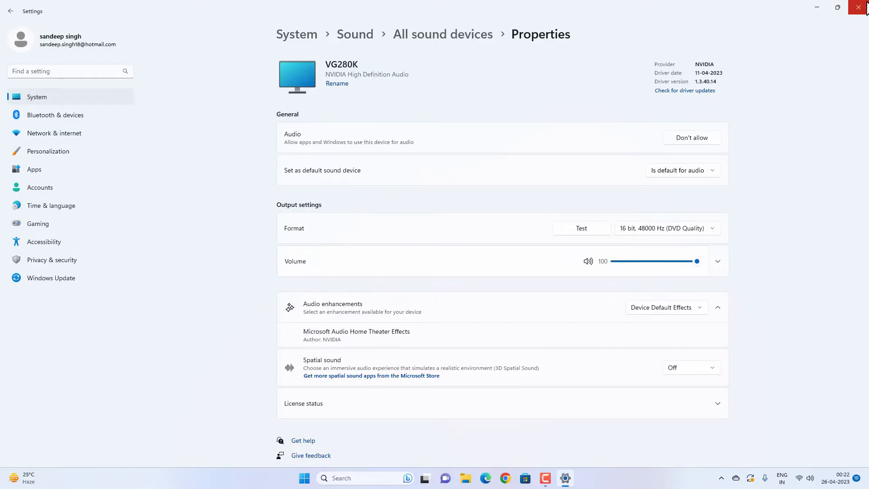
Close Settings and open the Services console by searching 'SER'
left_click(860, 8)
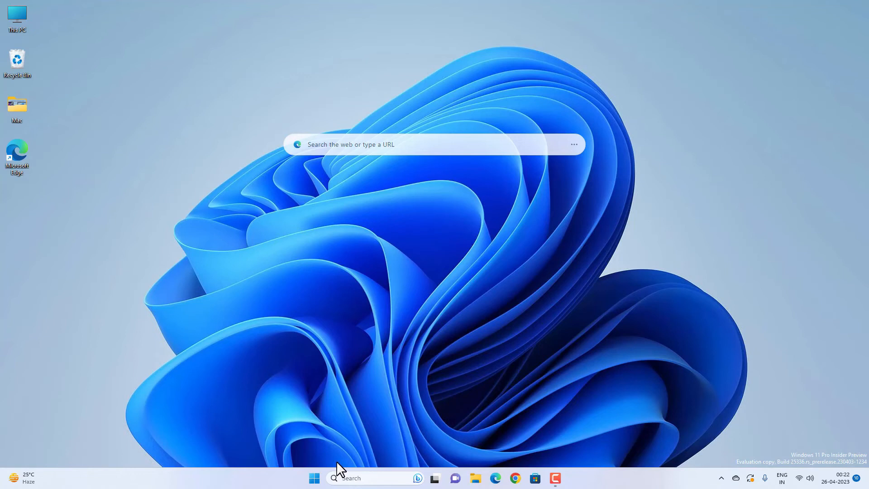
type("SER")
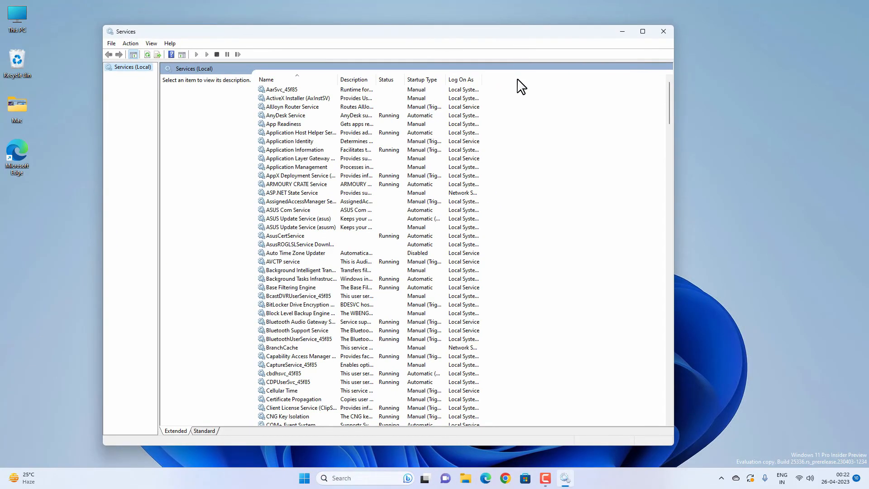
scroll("down", 3)
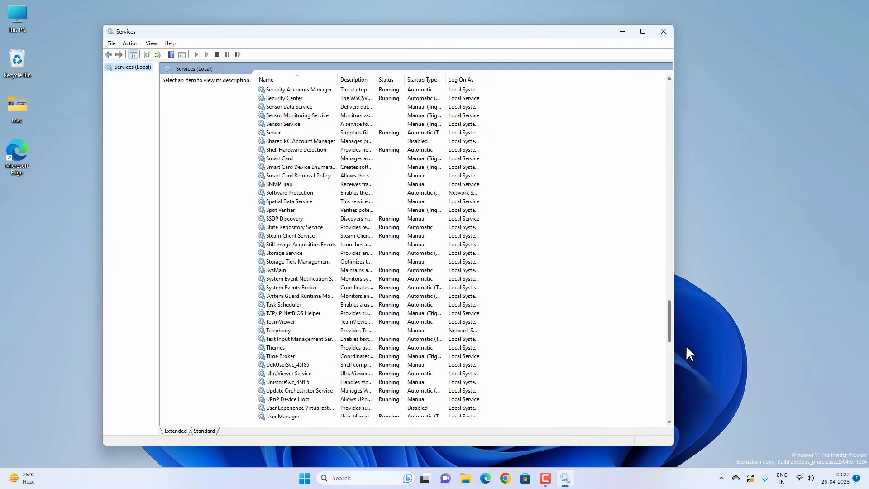
Restart the Windows Audio service, also restarting the dependent LightingService
scroll("down", 3)
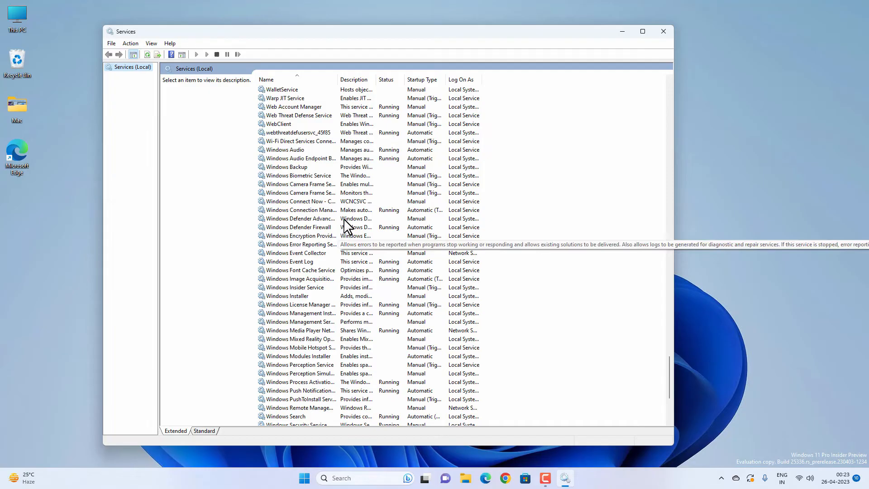
left_click(285, 150)
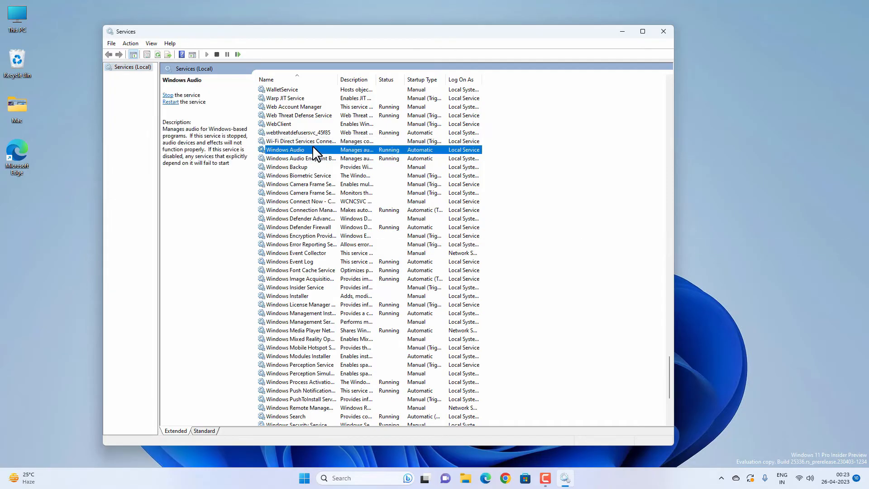
right_click(285, 149)
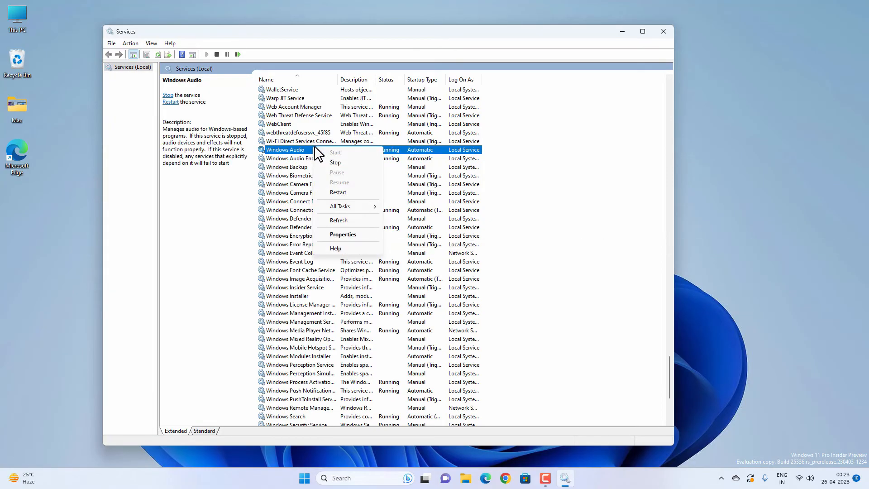
mouse_move(345, 197)
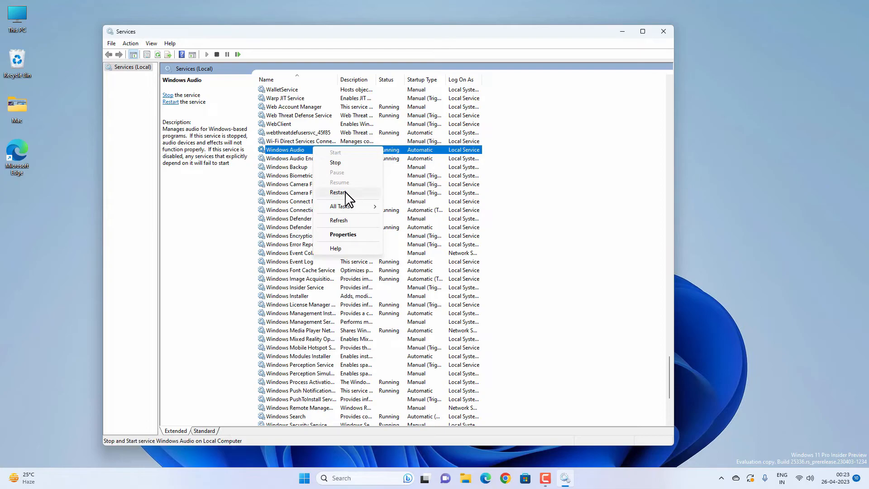
left_click(338, 192)
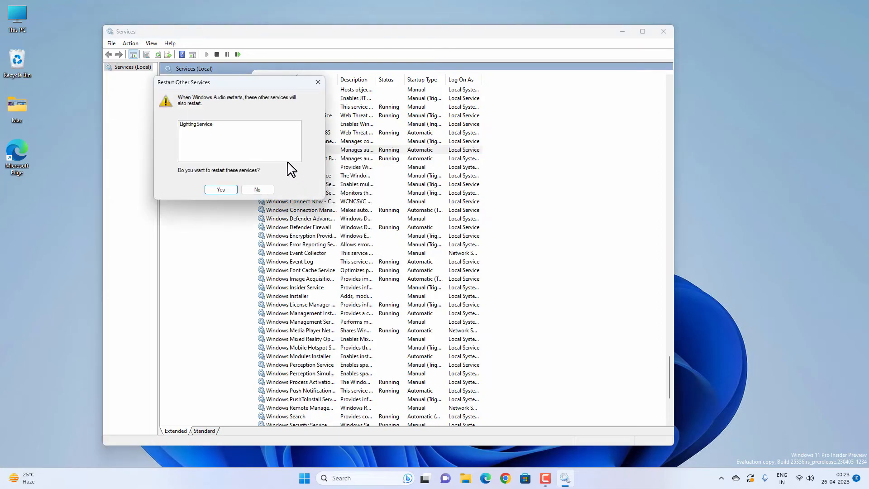
left_click(221, 190)
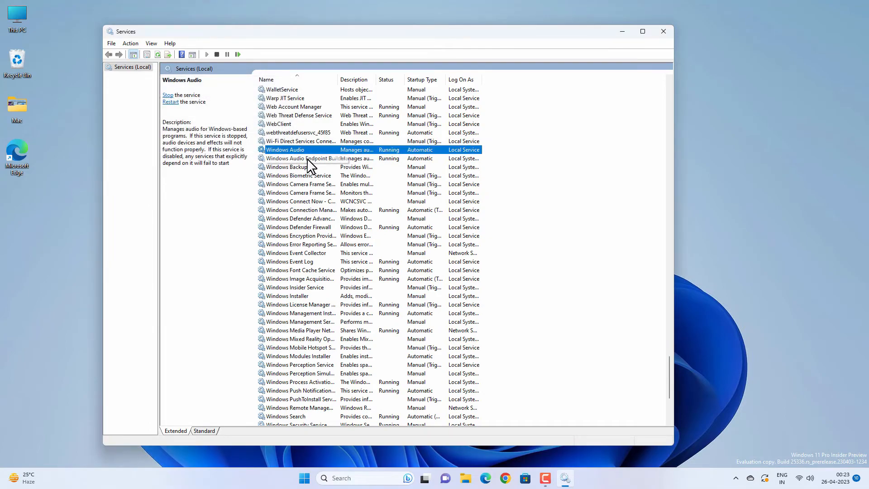
Restart Windows Audio Endpoint Builder with its dependent services, then close Services
right_click(303, 158)
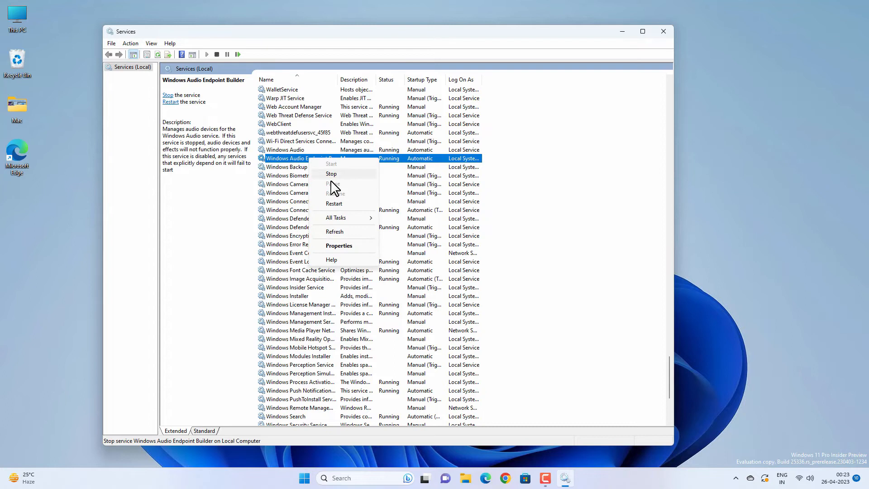
left_click(331, 203)
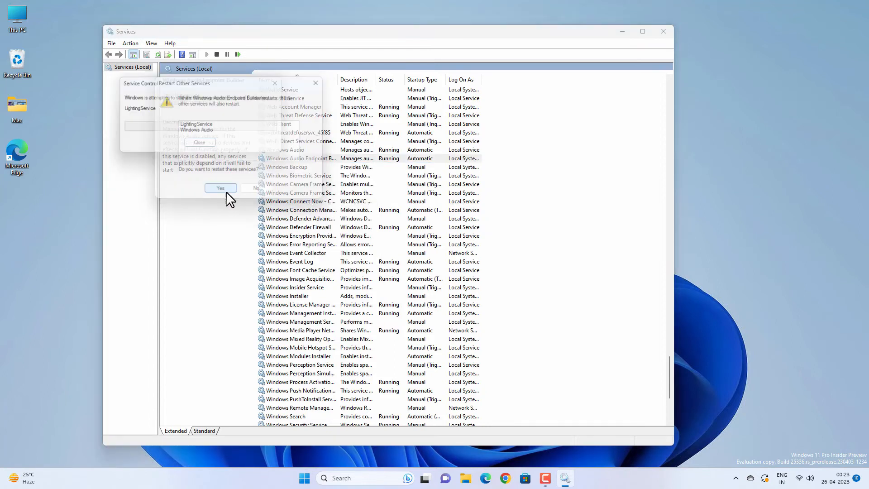
left_click(220, 188)
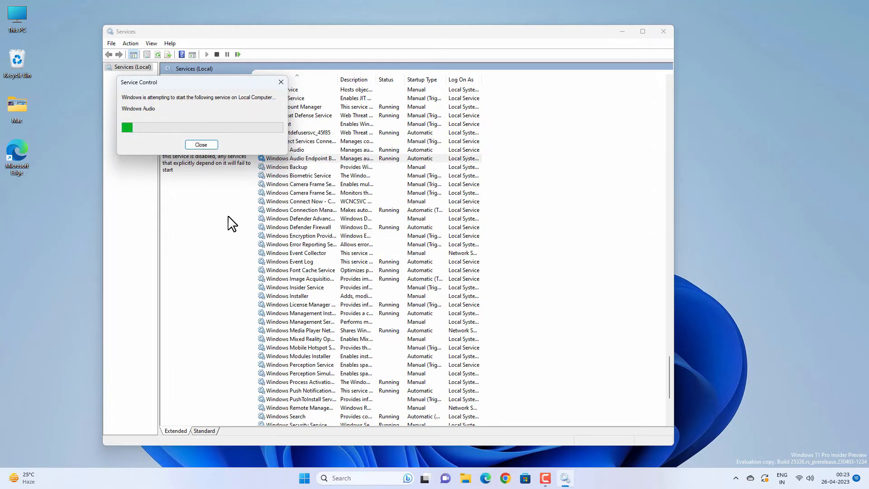
left_click(201, 145)
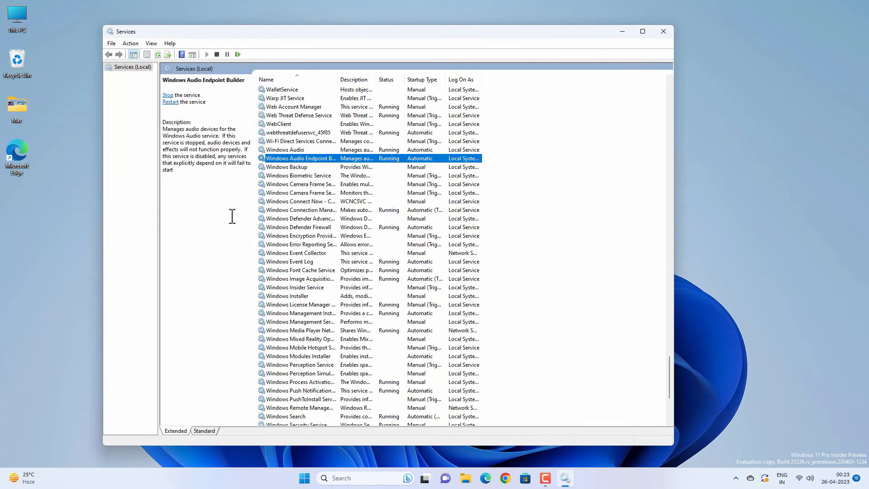
mouse_move(664, 32)
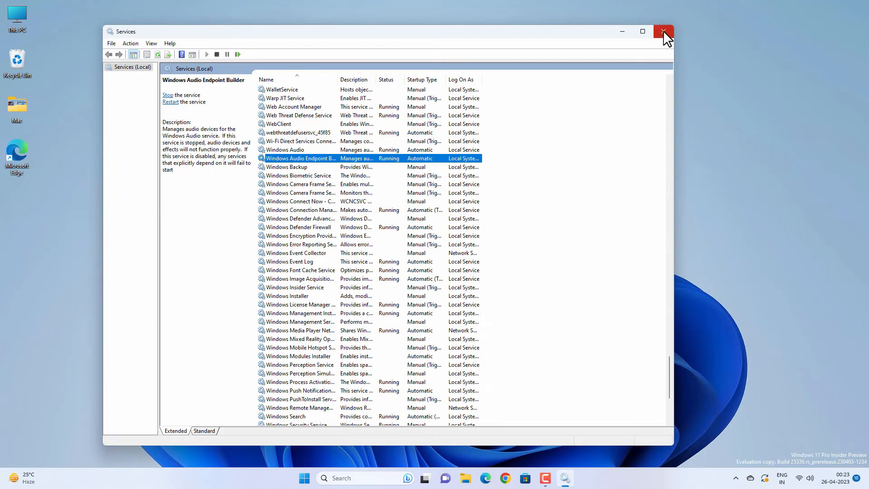
left_click(663, 31)
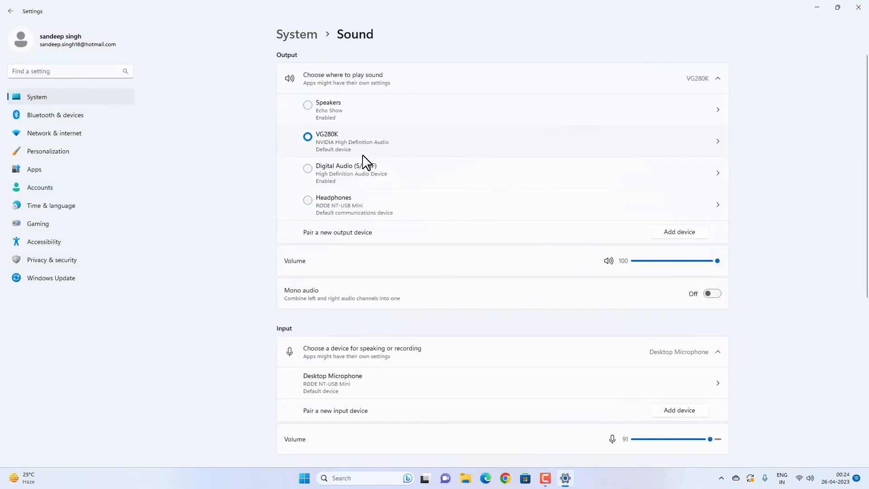
mouse_move(463, 286)
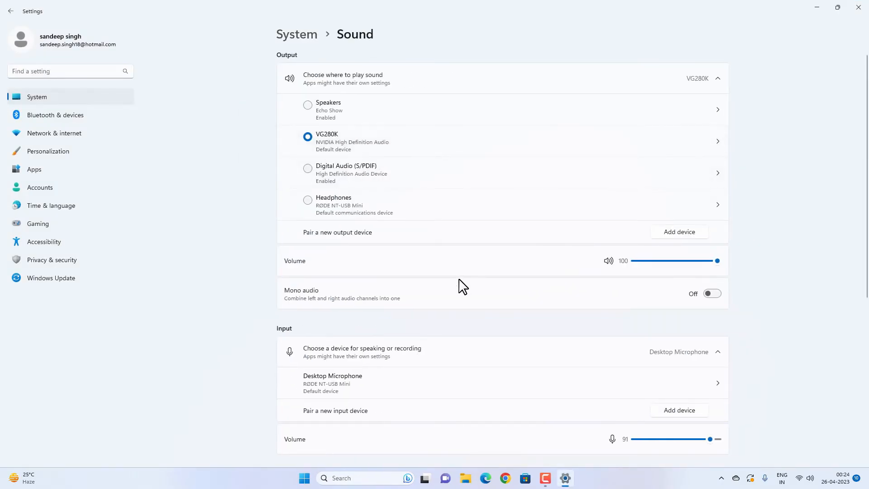
Open More sound settings and bring up the VG280K device's Properties
scroll("down", 3)
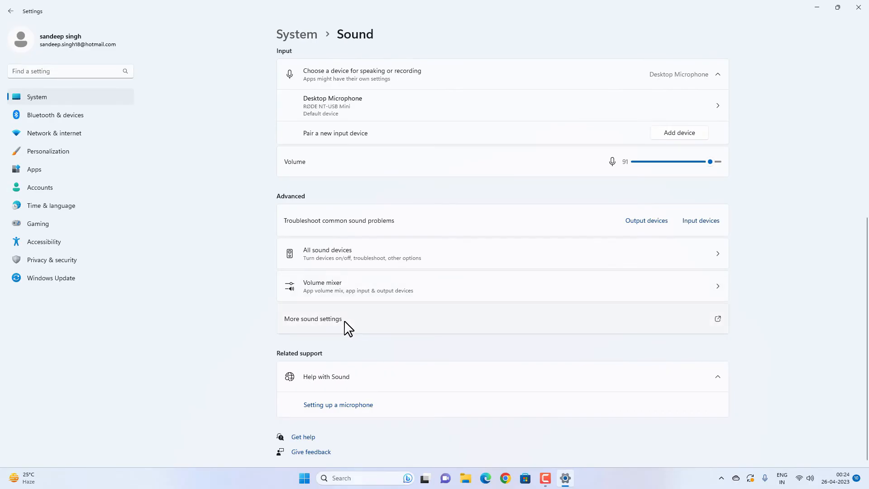
left_click(313, 319)
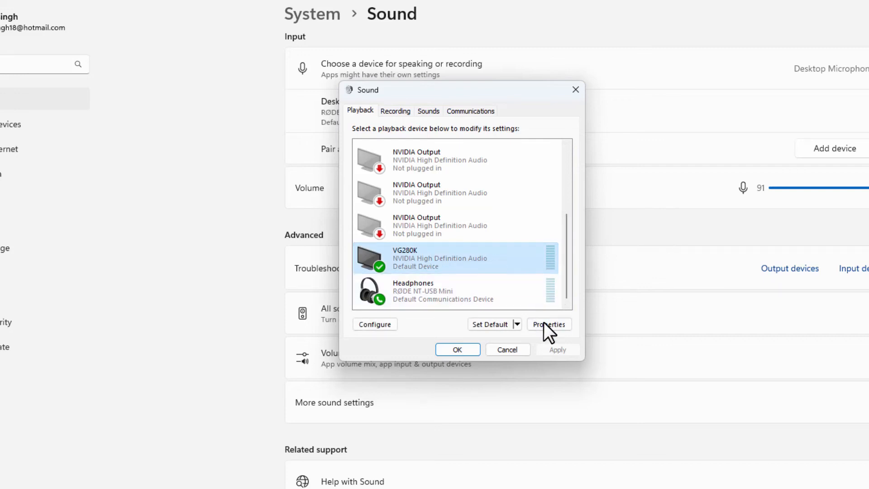
left_click(549, 324)
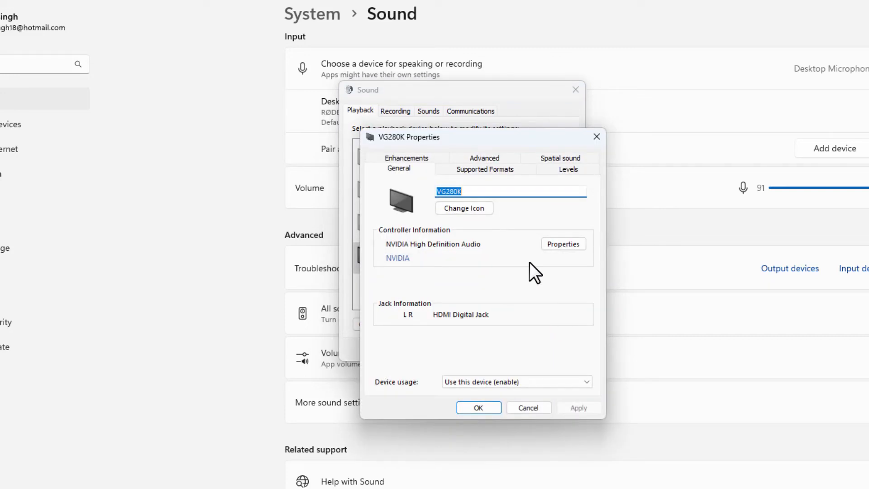
Restore VG280K's Advanced tab format settings to defaults
left_click(484, 158)
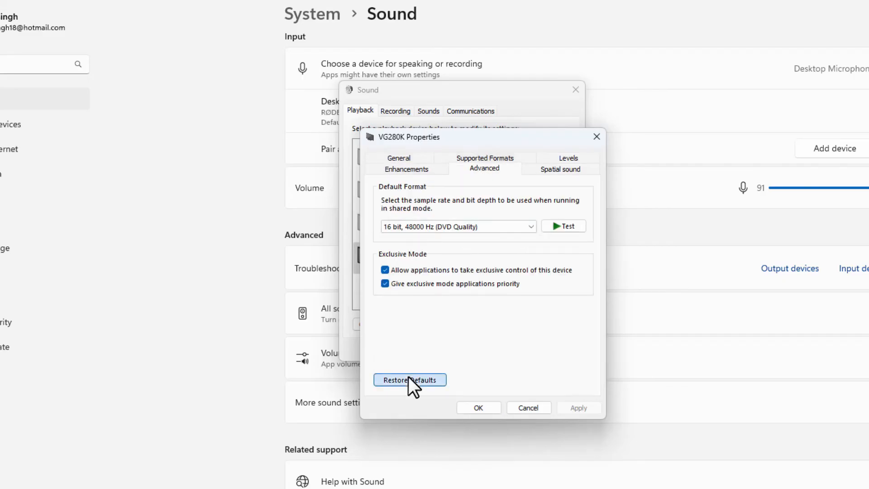
left_click(410, 380)
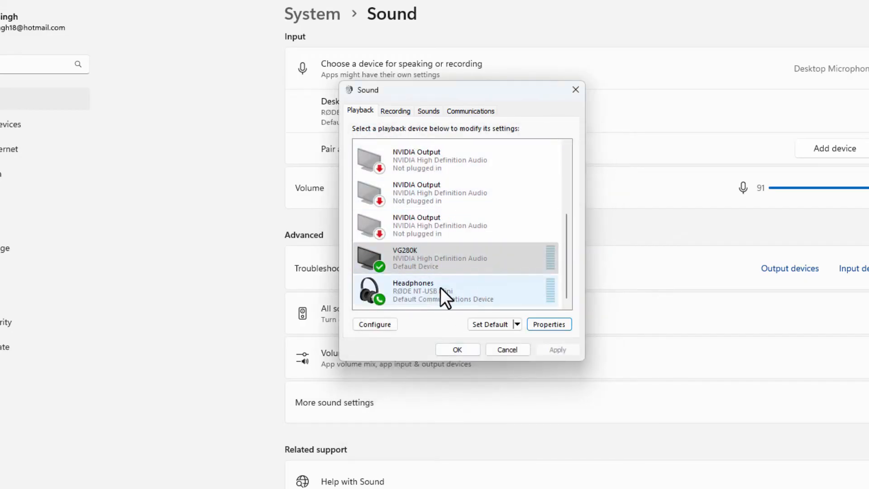
Open the Desktop Microphone's Properties from Recording and show its Advanced settings
left_click(395, 111)
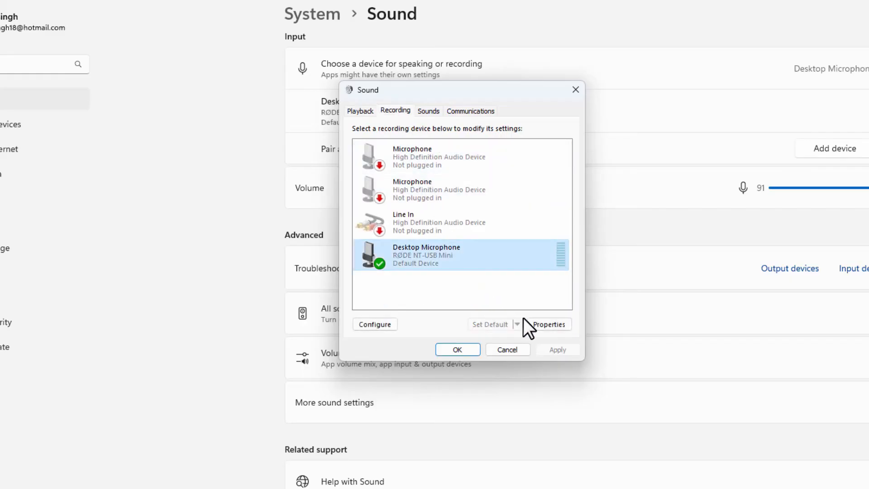
left_click(548, 324)
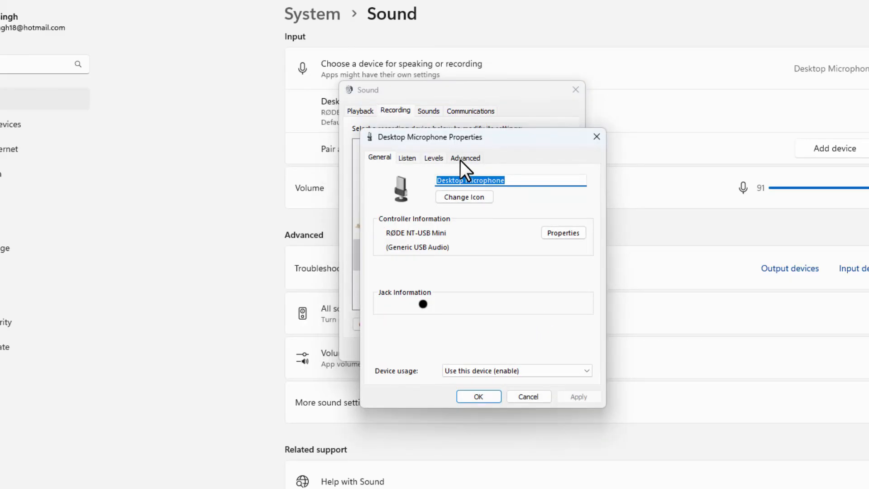
left_click(465, 158)
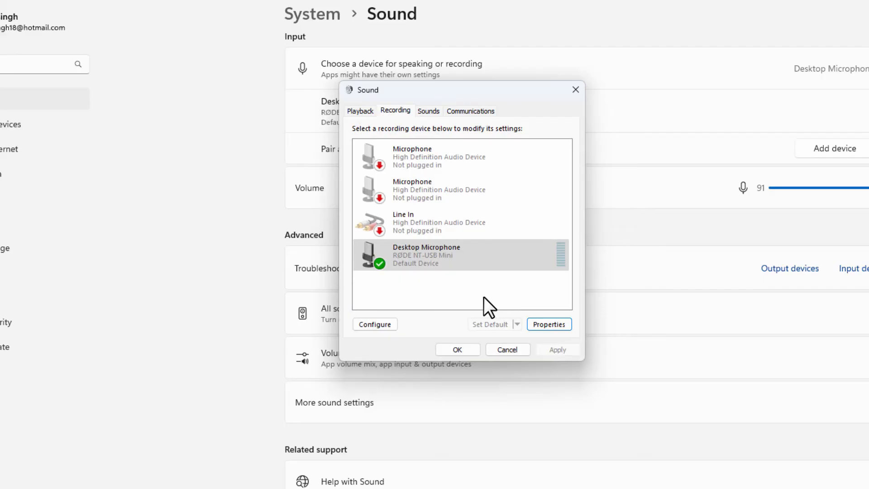
Select the Windows Default scheme on the Sounds tab and confirm with OK
left_click(428, 111)
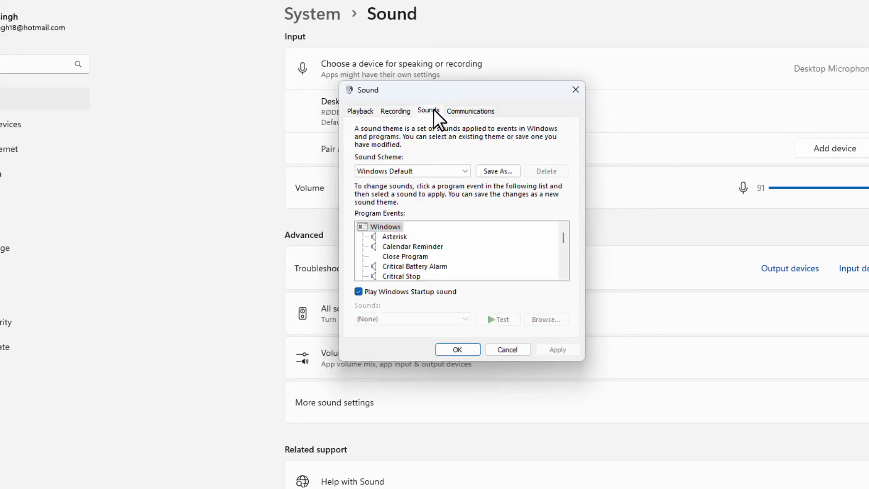
mouse_move(471, 167)
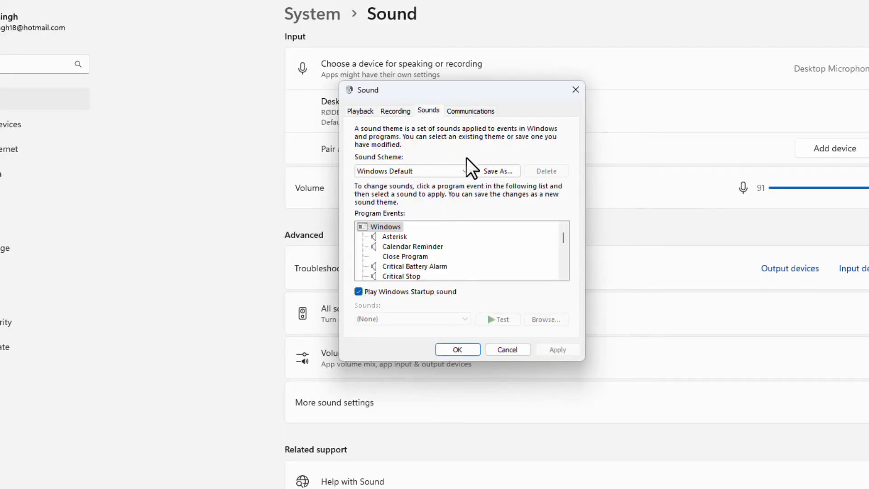
mouse_move(460, 257)
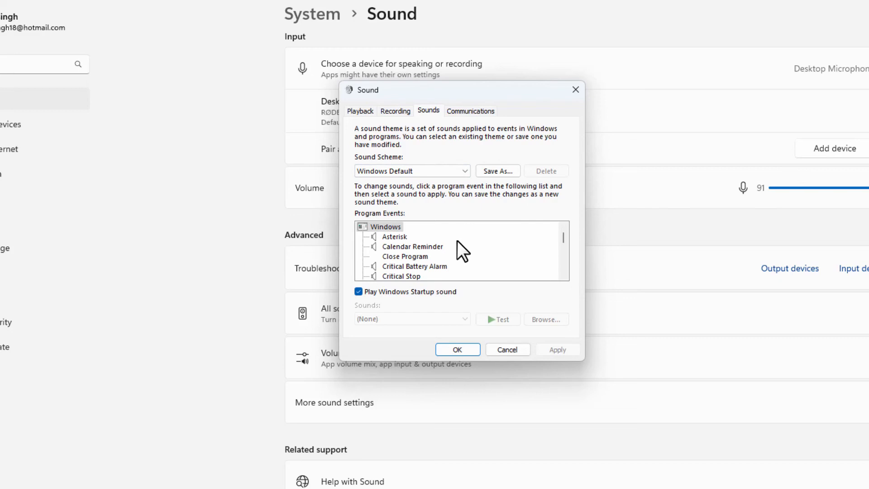
scroll("down", 3)
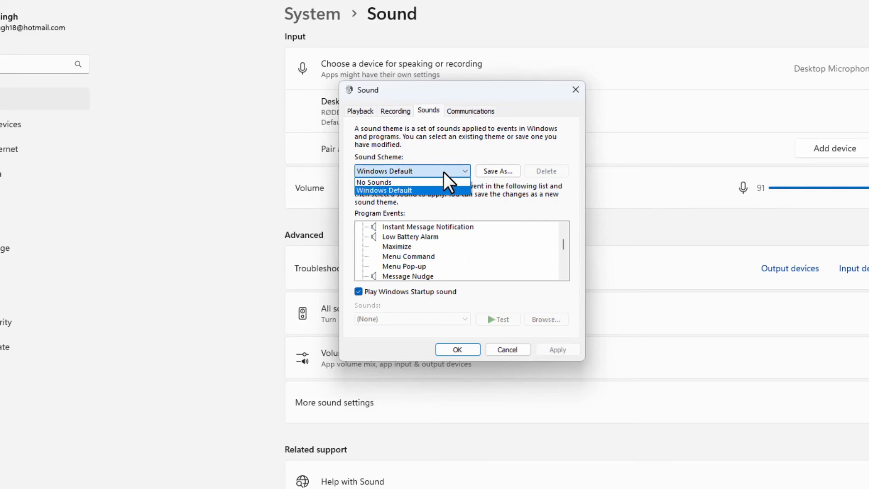
left_click(373, 182)
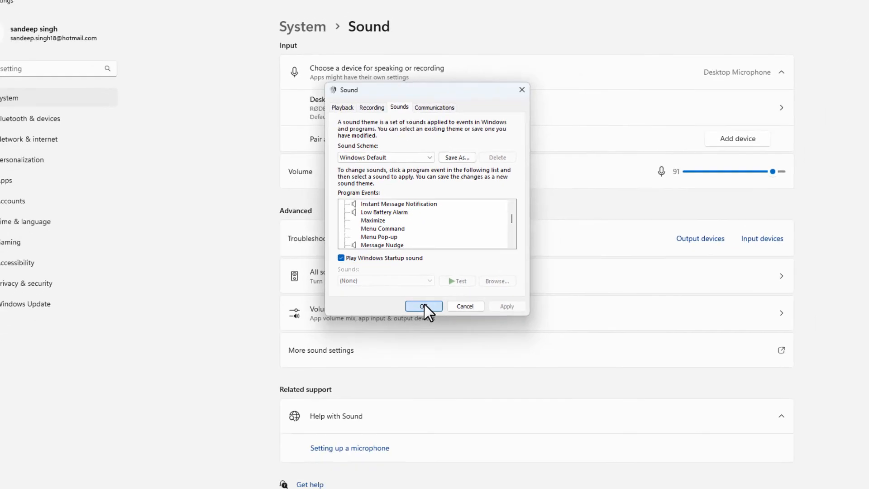
left_click(424, 306)
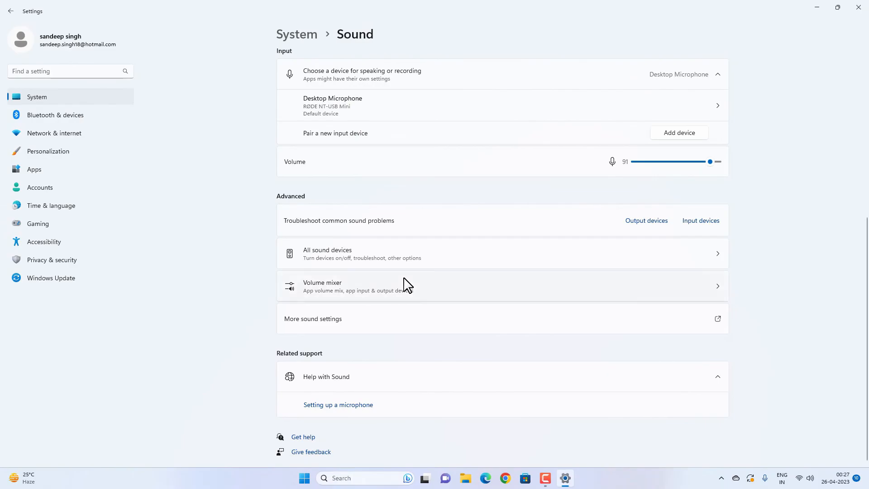